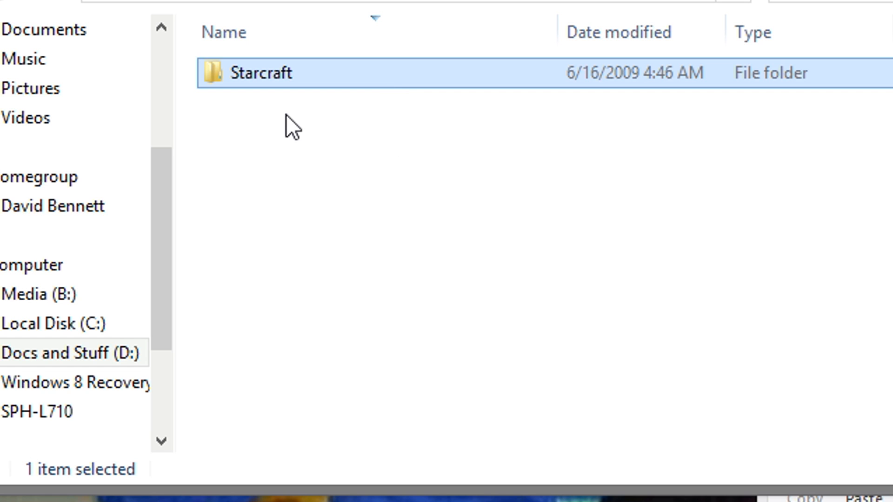
mouse_move(358, 365)
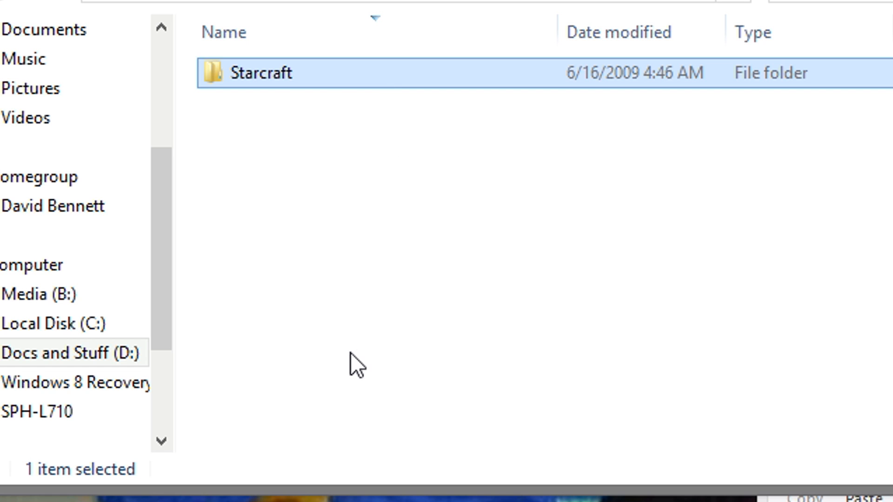
- Copy the Starcraft folder from D: into the SPH-L710 phone storage
right_click(259, 73)
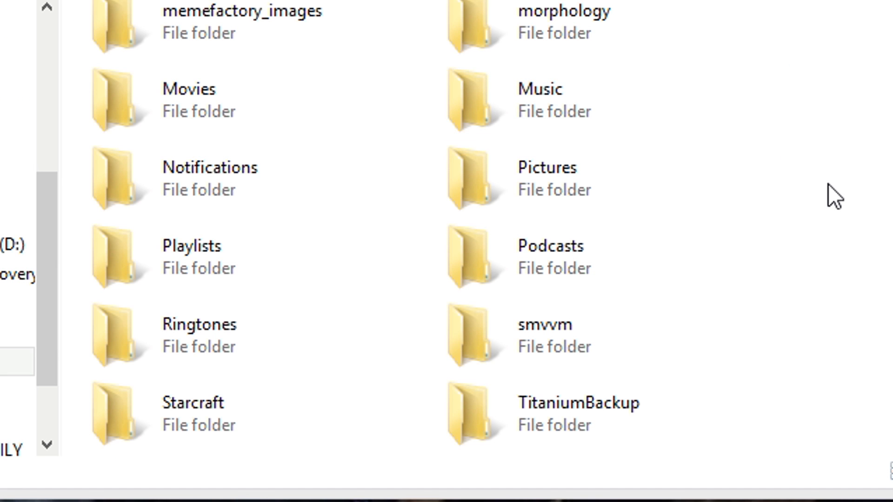
right_click(828, 193)
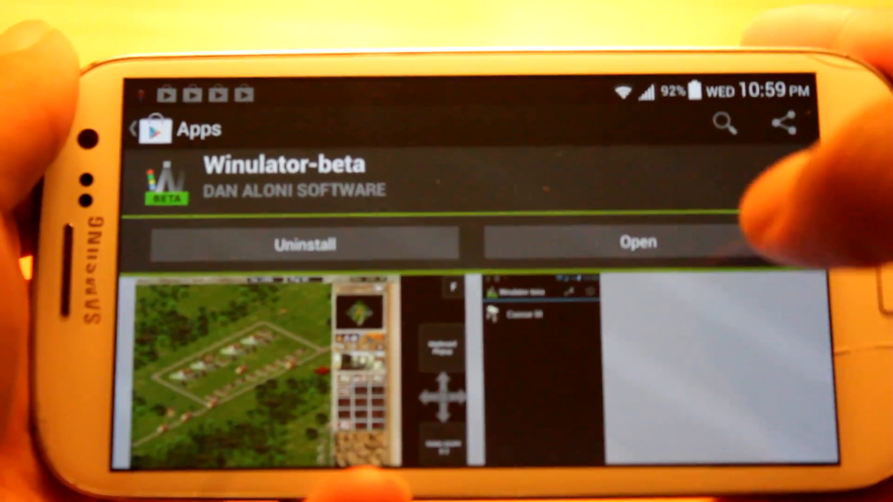
- Open Winulator-beta from its Play Store page
left_click(638, 243)
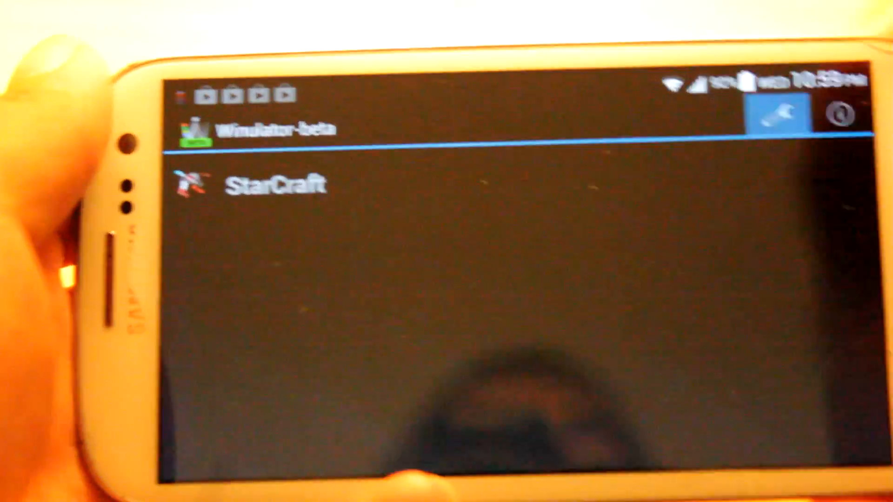
- Run 'Scan SD card for programs' from the Tools menu
left_click(777, 114)
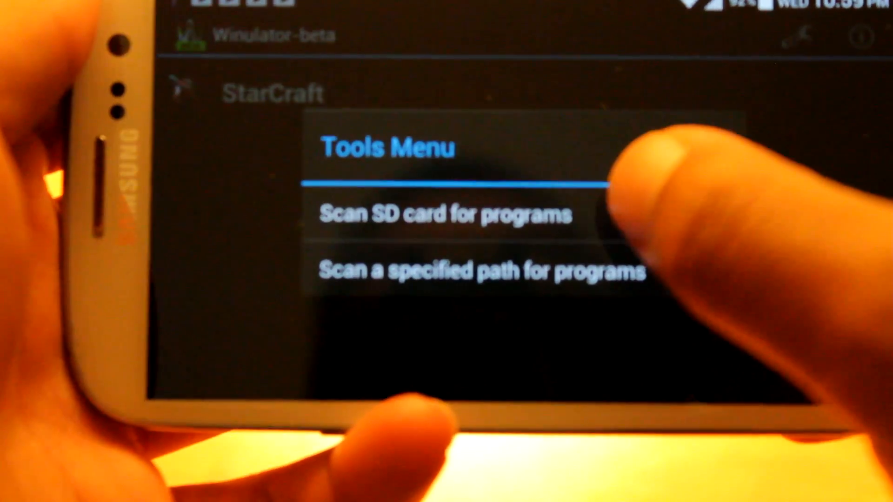
left_click(444, 216)
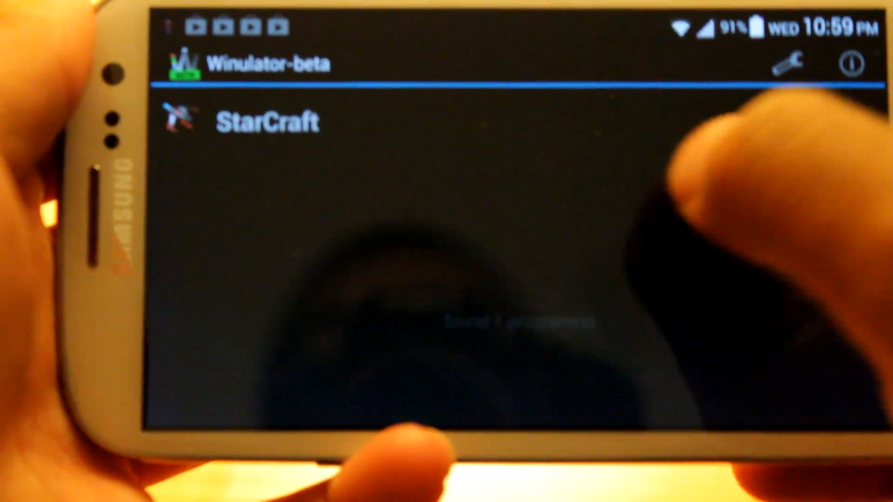
- Launch StarCraft from the program list and dismiss the control widgets tip
left_click(279, 114)
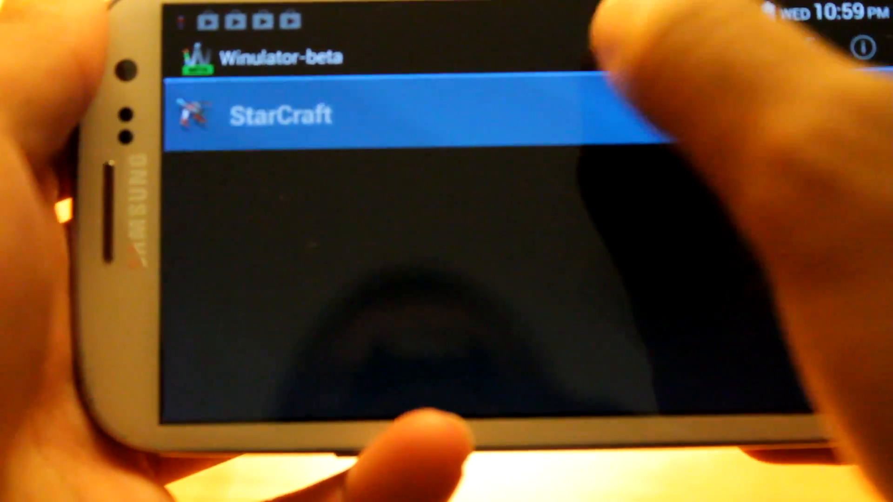
left_click(279, 114)
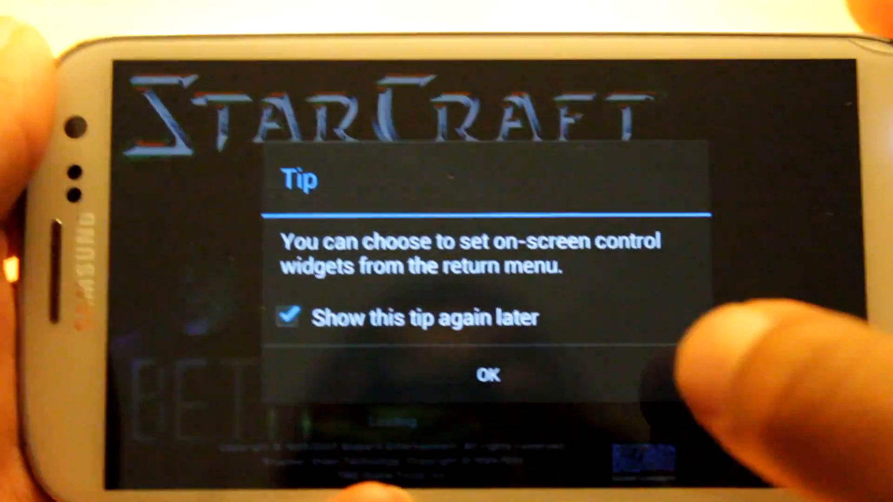
left_click(490, 376)
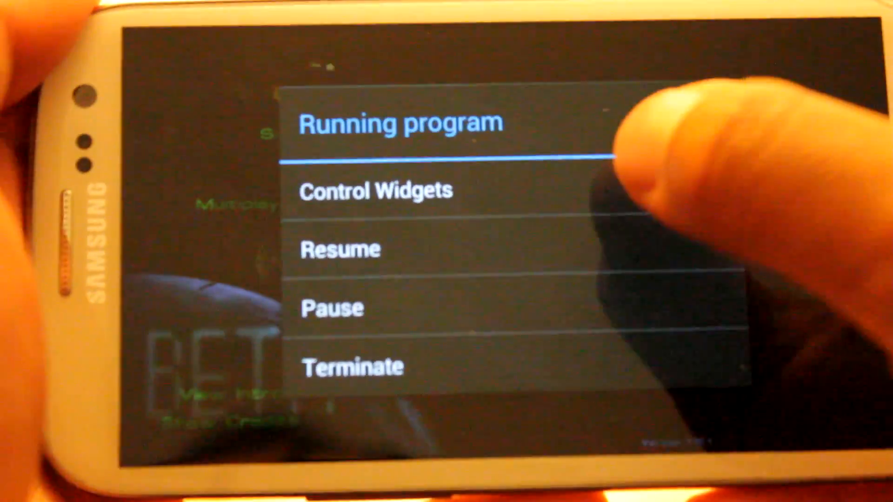
- Enter Control Widgets editing mode and dismiss the widget placement tip
left_click(375, 191)
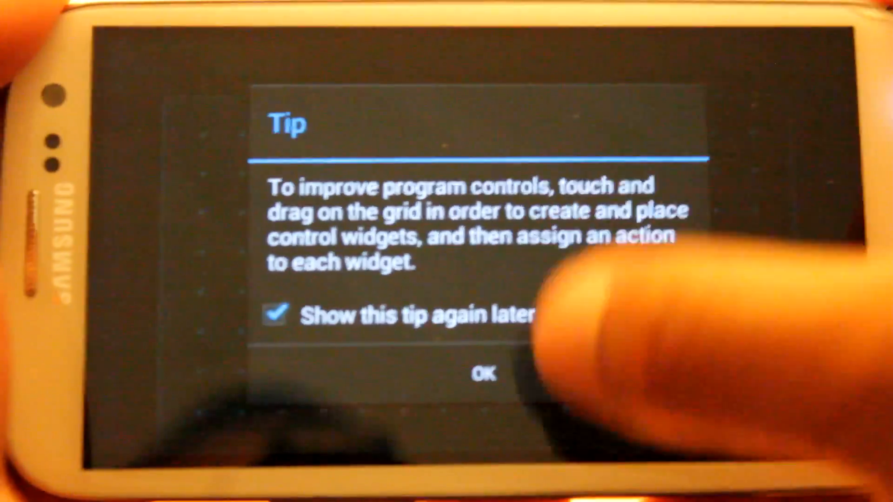
left_click(483, 376)
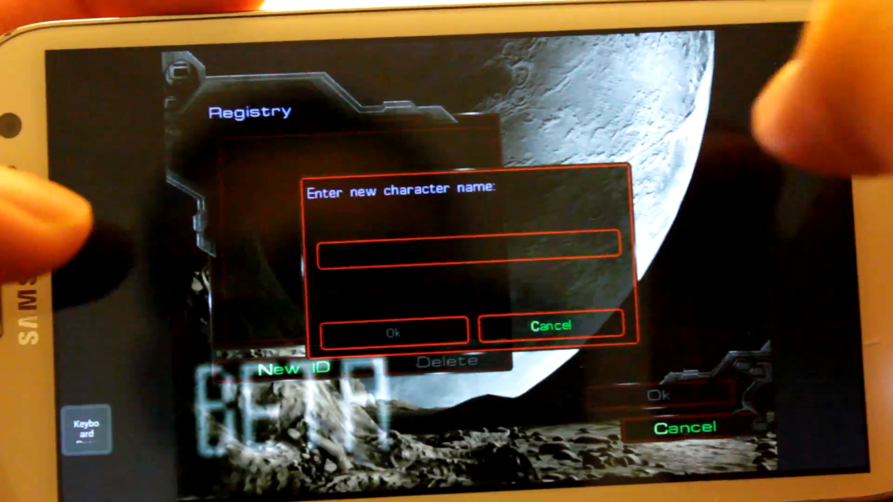
- Bring up the phone keyboard and begin typing the character name with 'd'
left_click(467, 250)
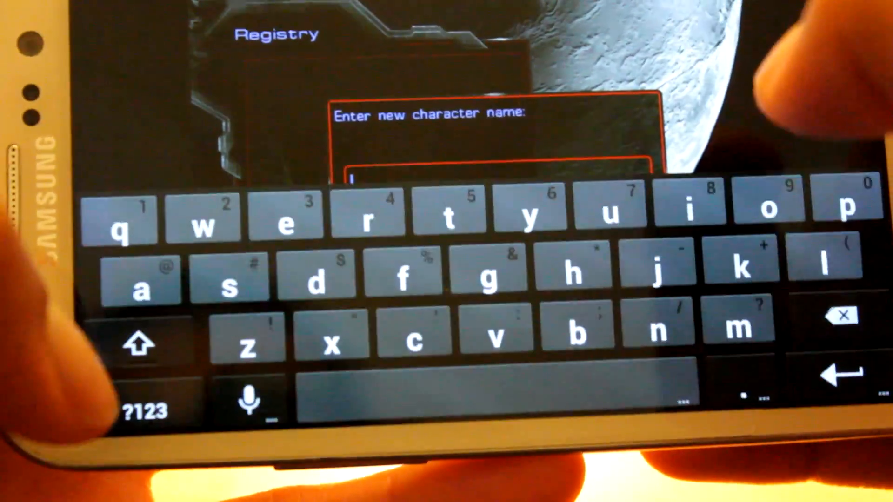
type("d")
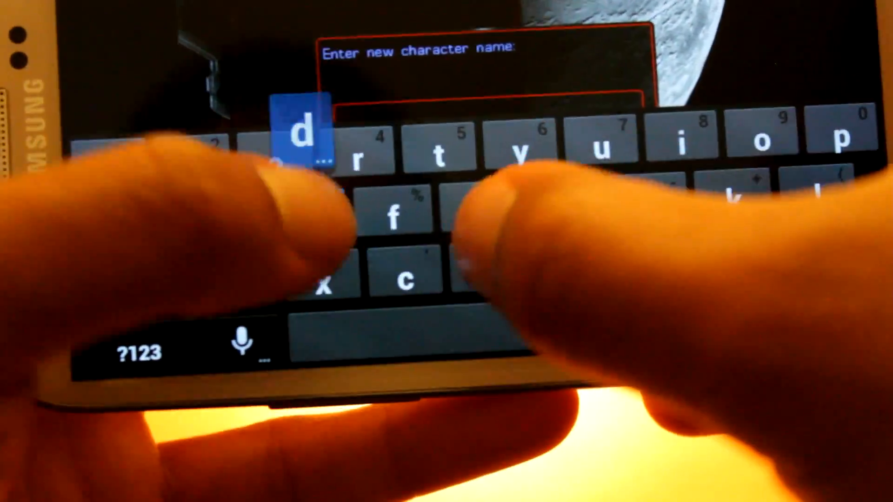